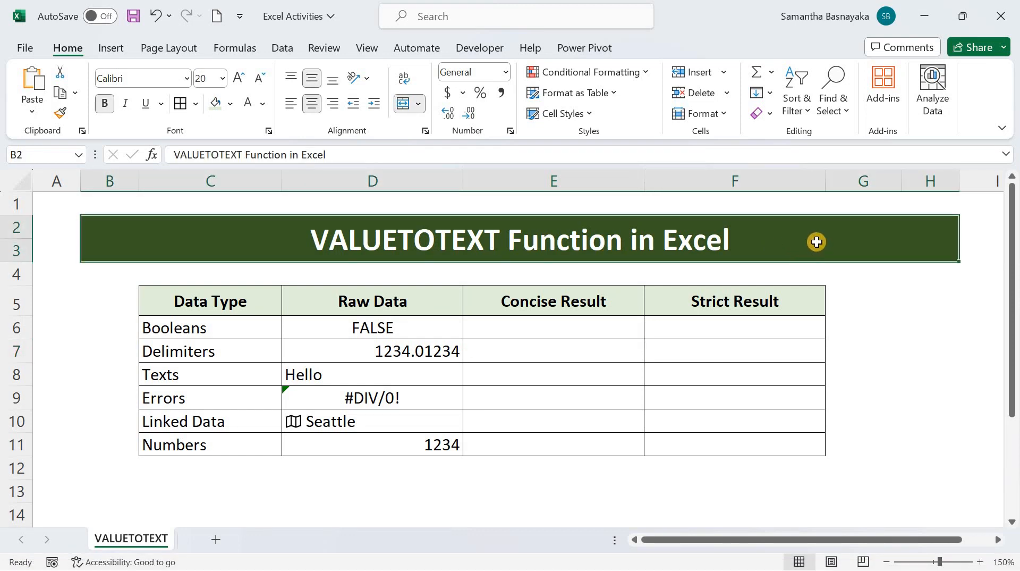
pyautogui.moveTo(507, 264)
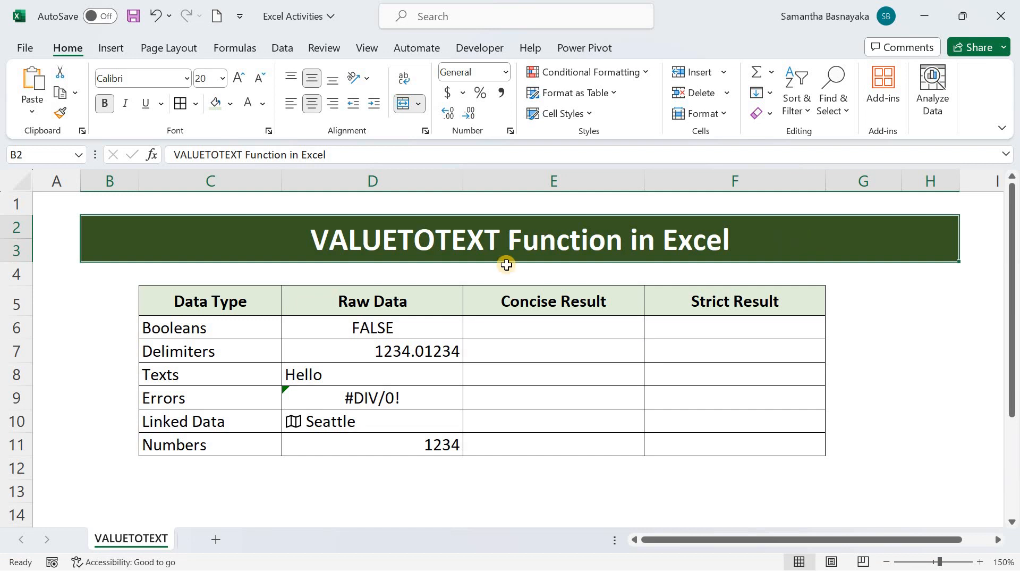
pyautogui.moveTo(341, 254)
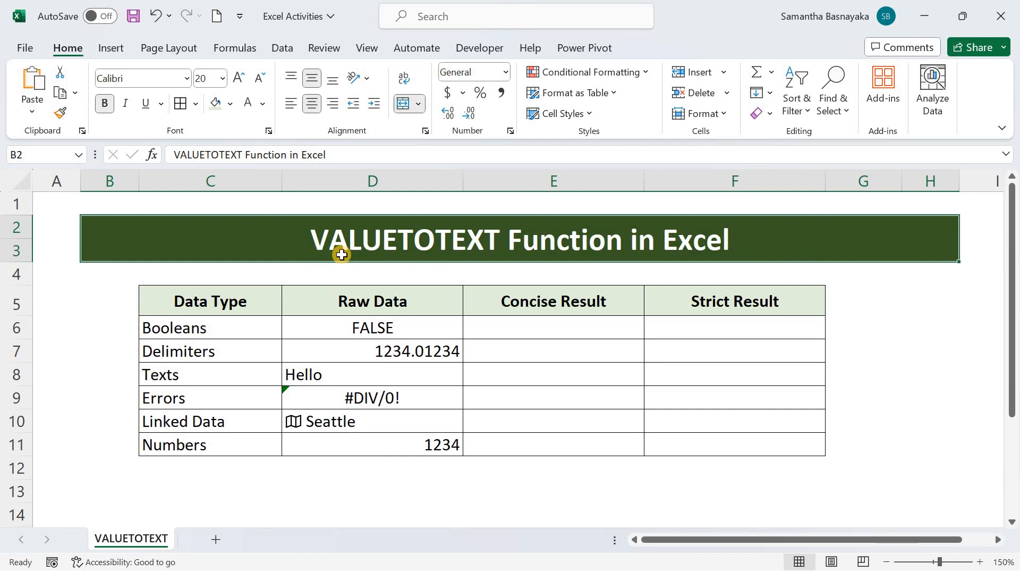
pyautogui.moveTo(492, 254)
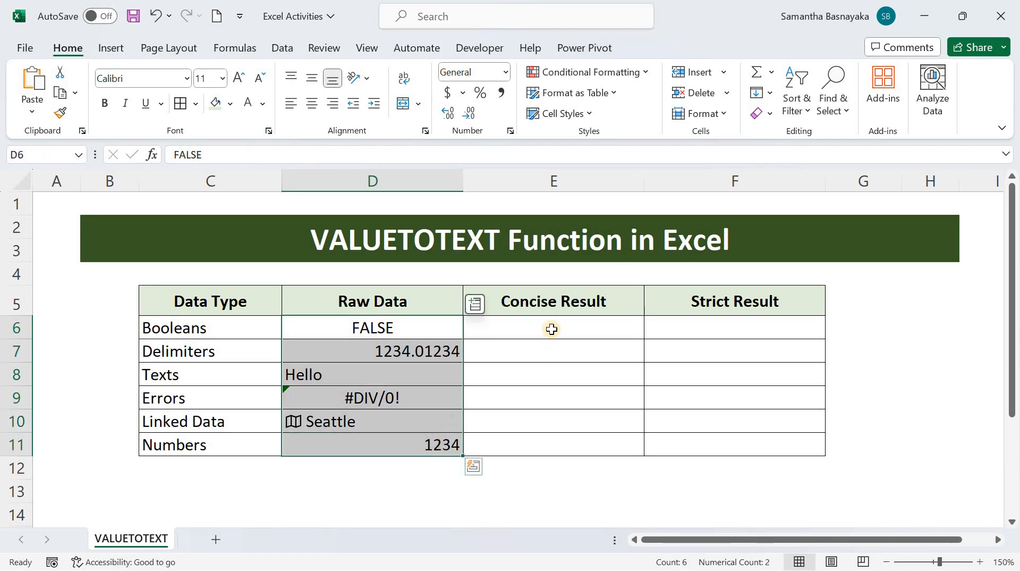
pyautogui.moveTo(338, 331)
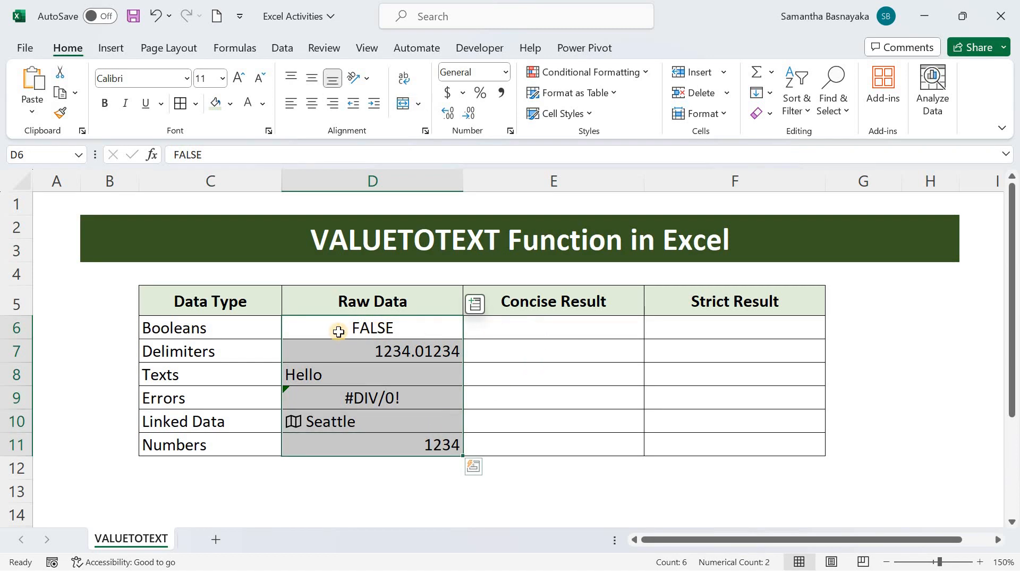
# Step: Inspect the table's Raw Data values and the Concise and Strict Result column headings
pyautogui.click(303, 374)
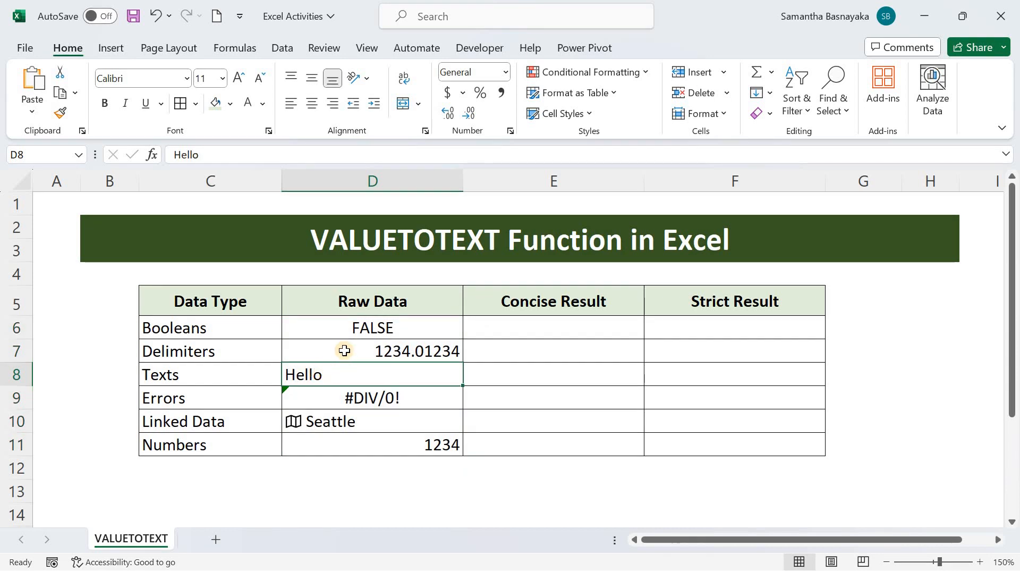
pyautogui.click(372, 398)
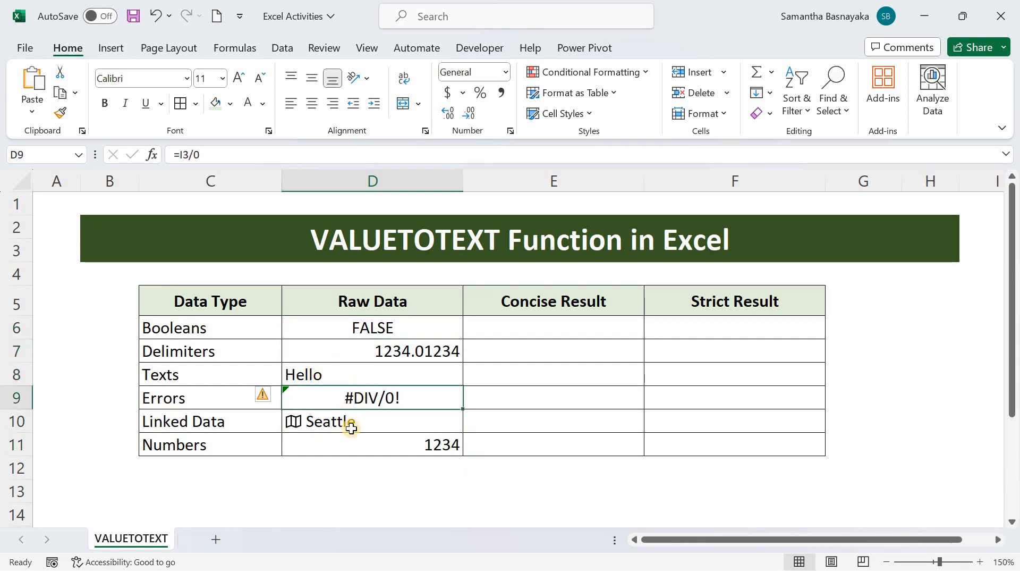
pyautogui.moveTo(478, 313)
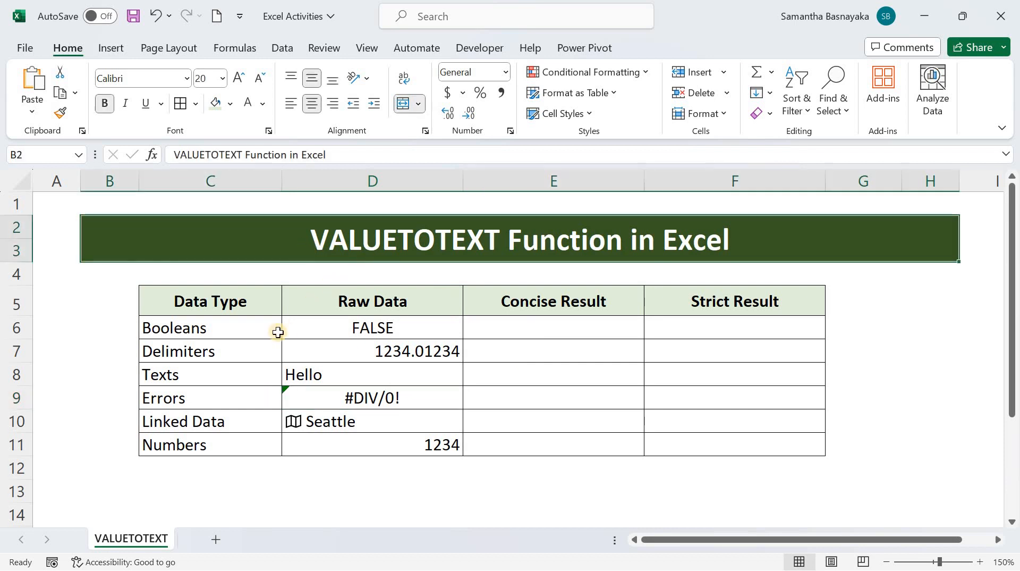
pyautogui.moveTo(237, 327)
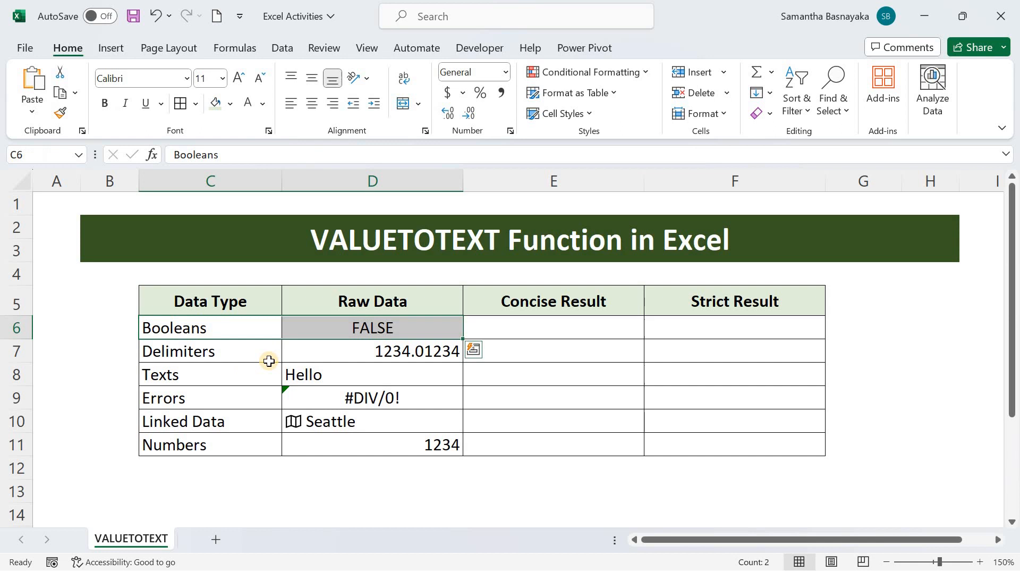
pyautogui.click(209, 397)
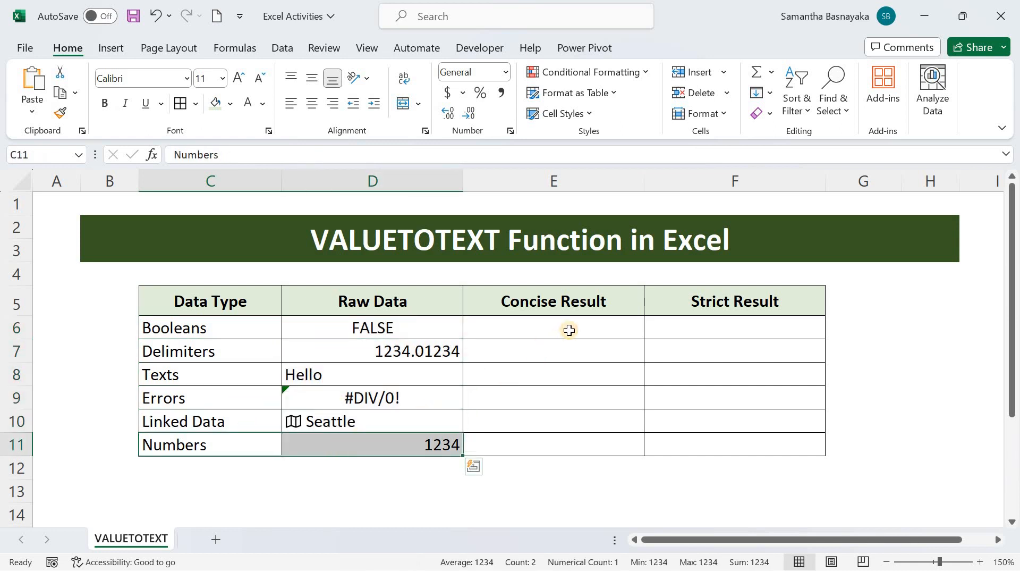
pyautogui.moveTo(554, 330)
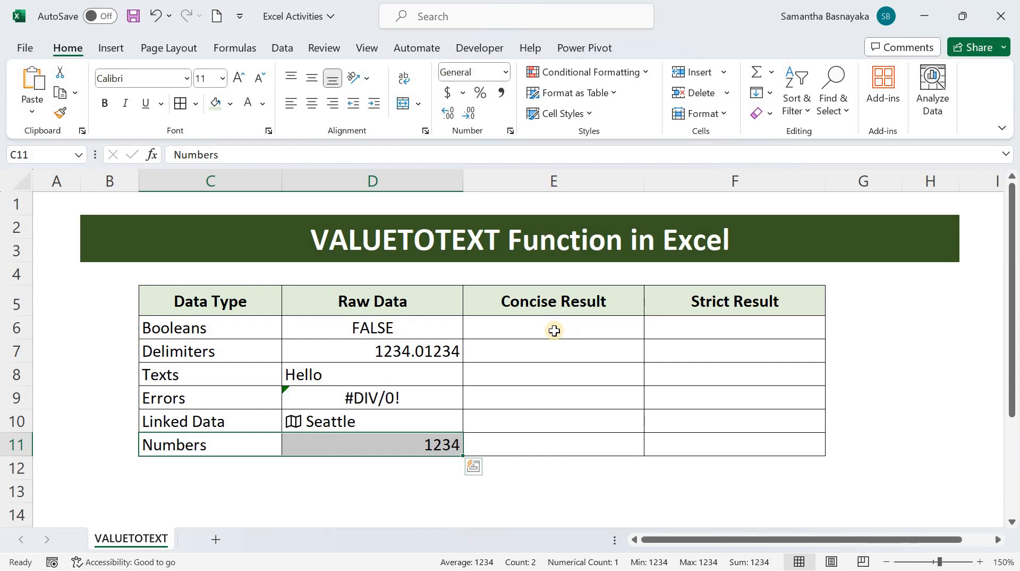
pyautogui.moveTo(568, 330)
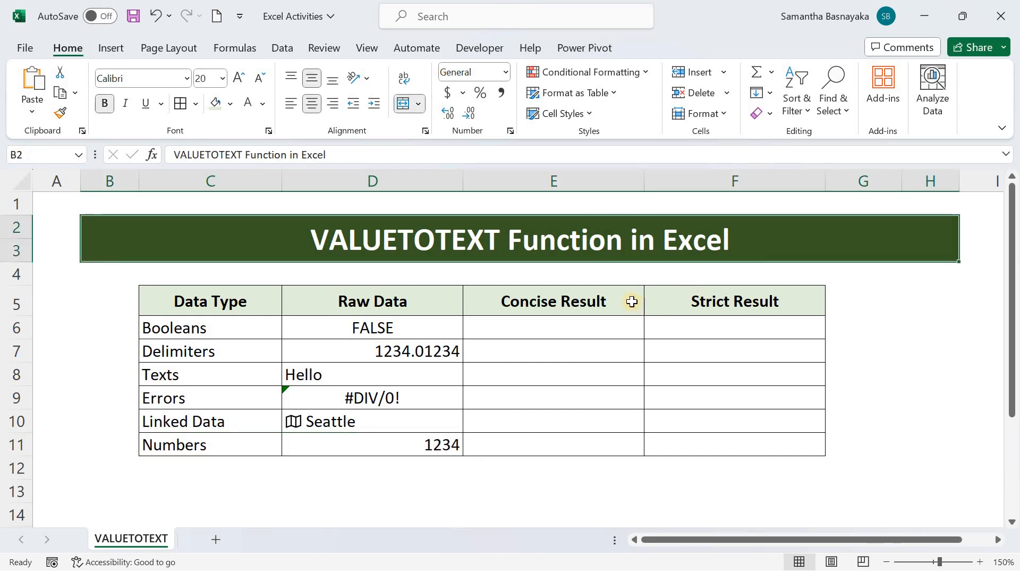
pyautogui.click(734, 300)
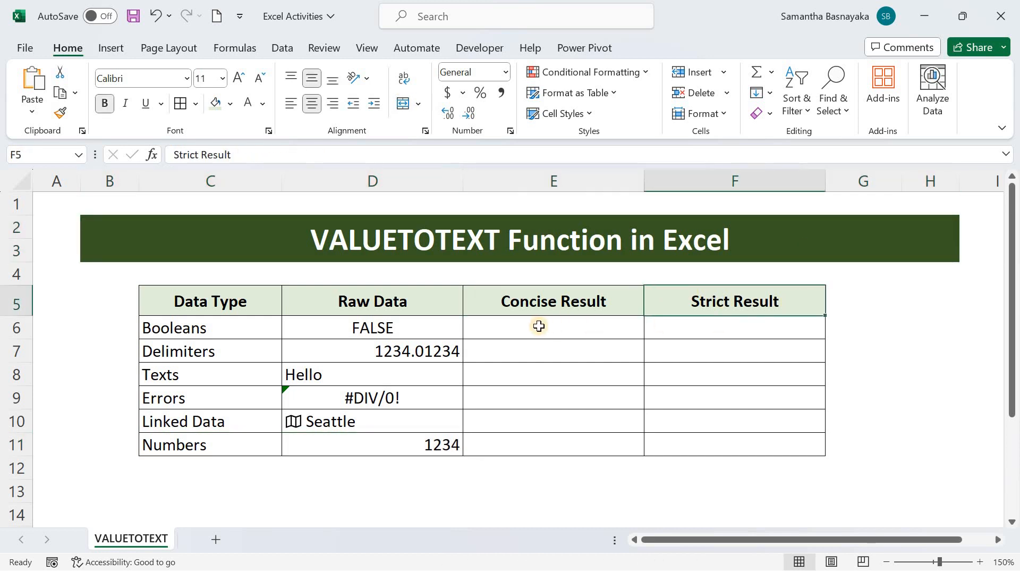
pyautogui.click(553, 300)
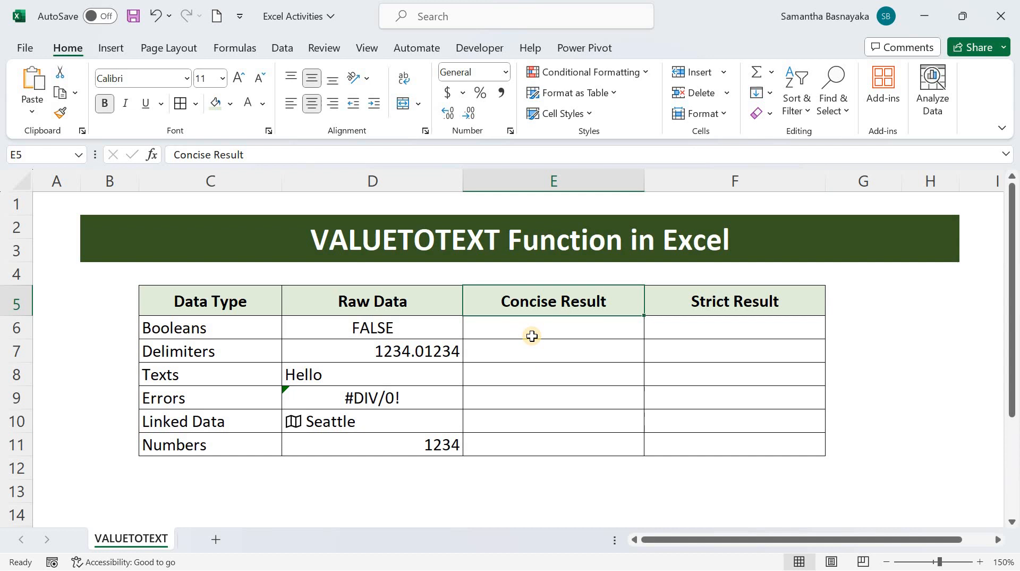
pyautogui.moveTo(576, 333)
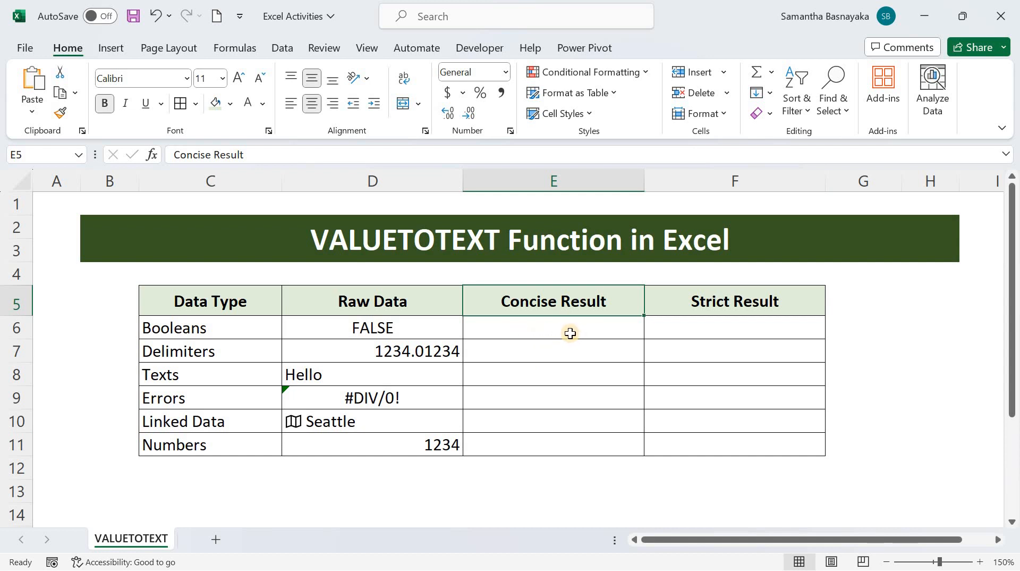
pyautogui.click(734, 301)
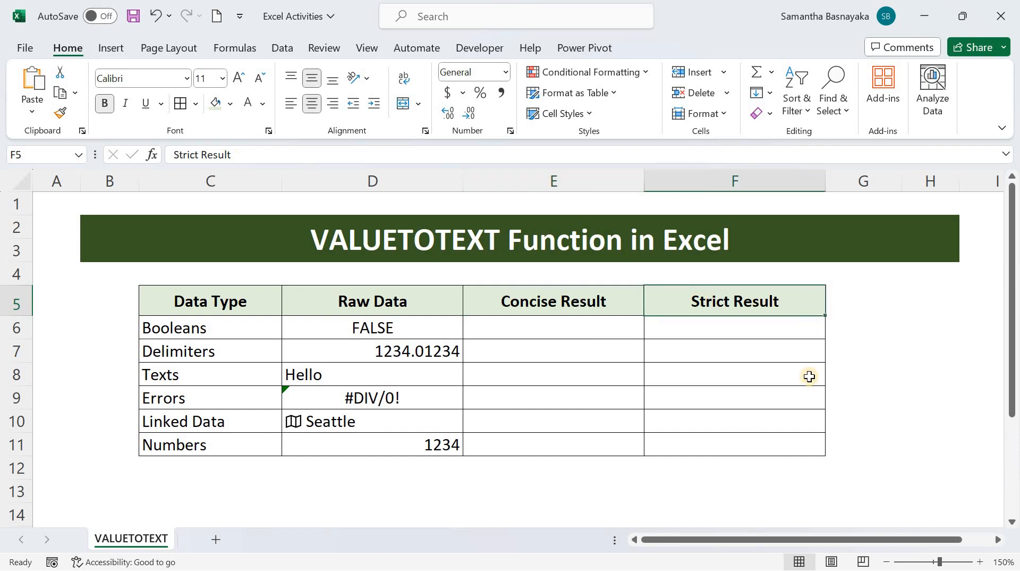
pyautogui.moveTo(600, 364)
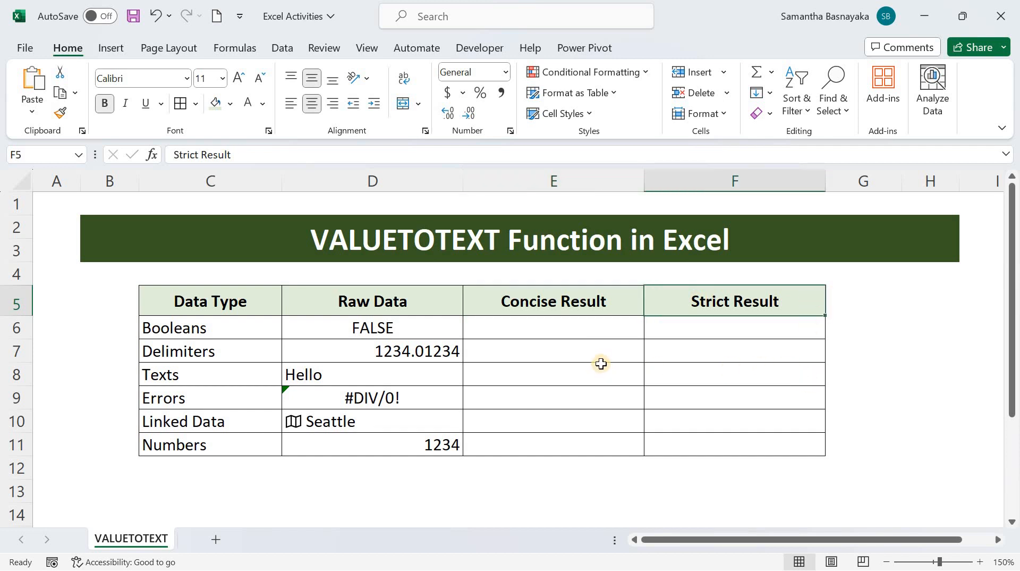
pyautogui.moveTo(610, 331)
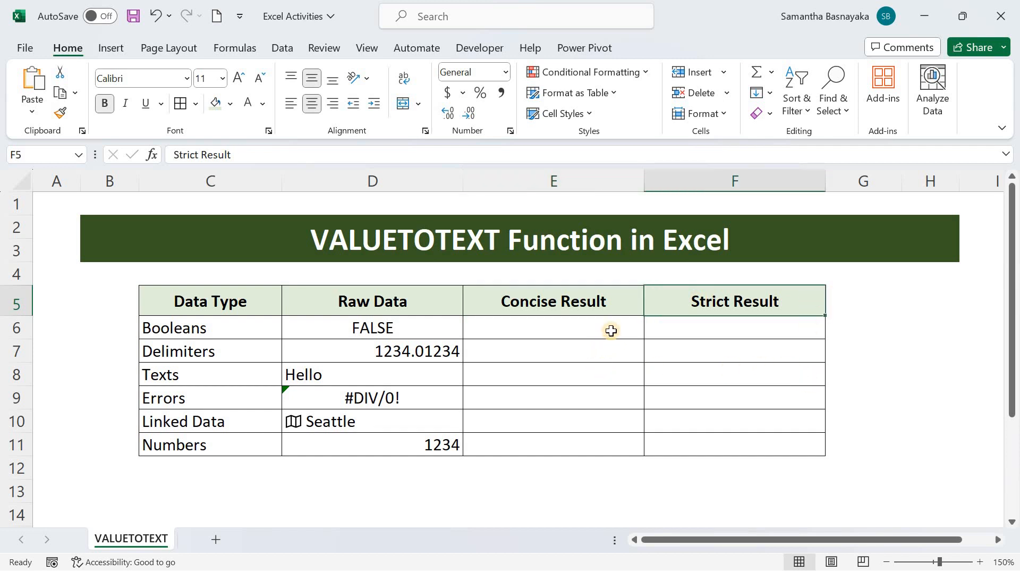
pyautogui.moveTo(632, 329)
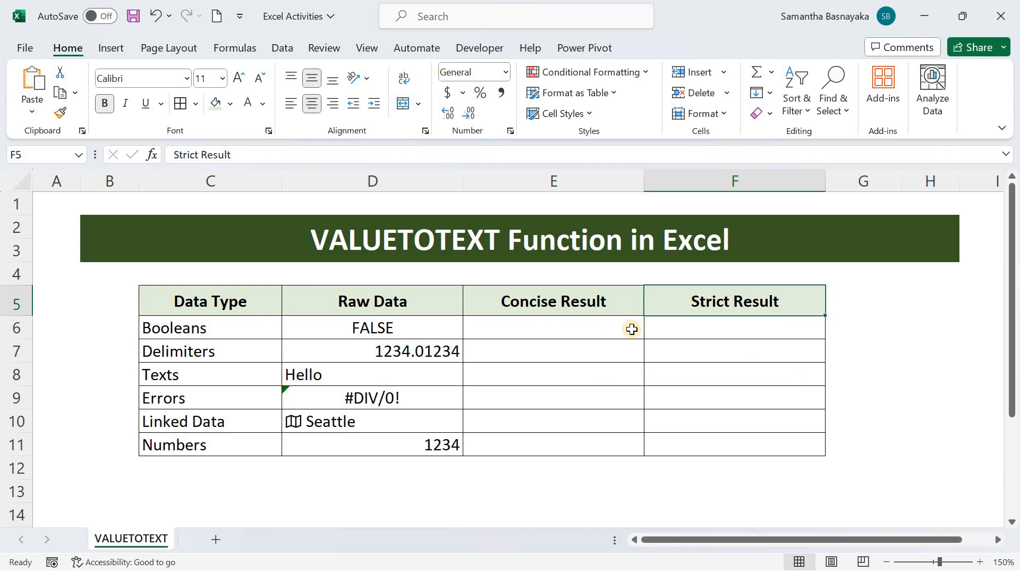
pyautogui.moveTo(625, 309)
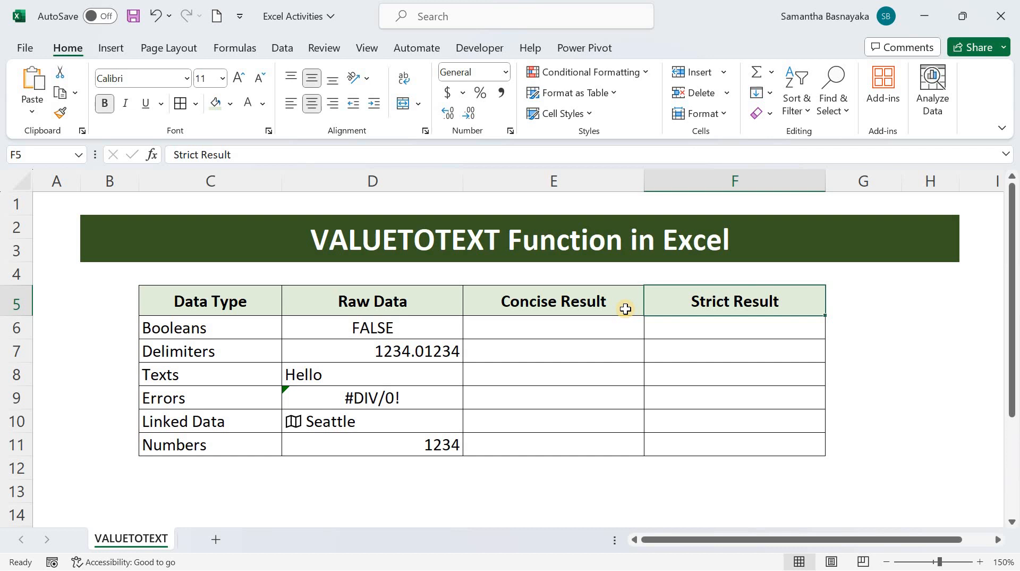
# Step: Enter =VALUETOTEXT(D6,0) in E6 for the concise Booleans result
pyautogui.click(553, 300)
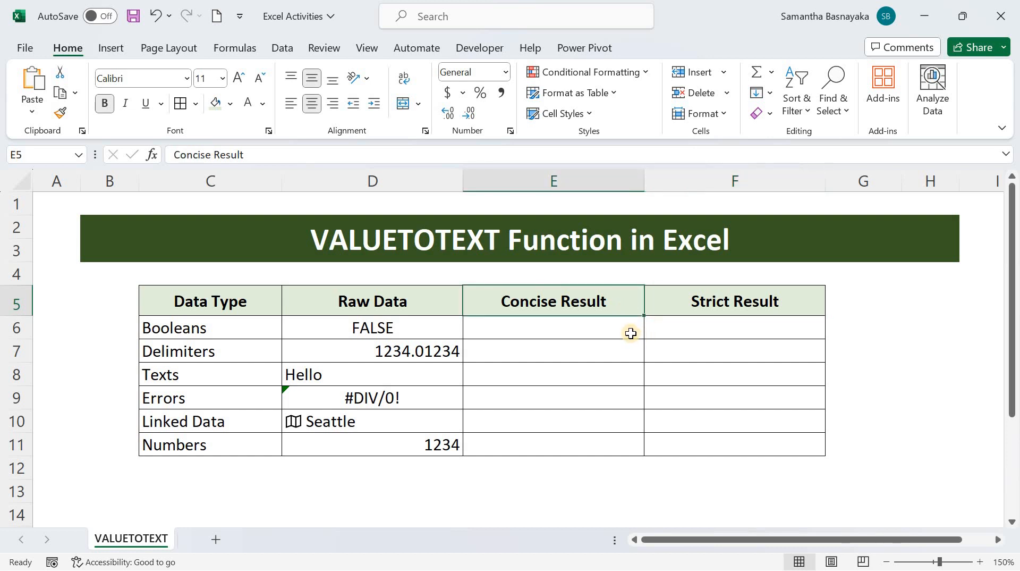
pyautogui.write('=')
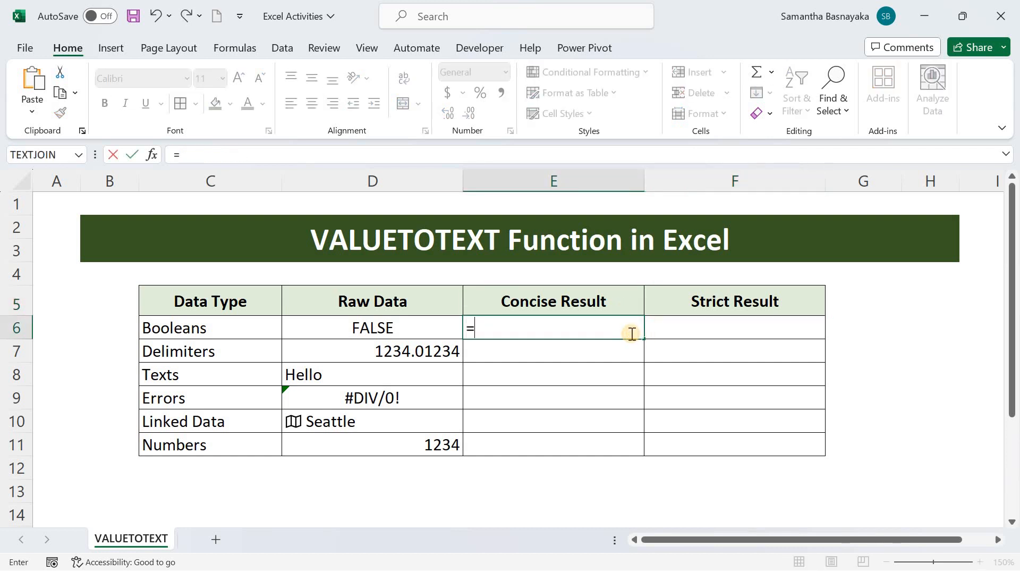
pyautogui.write('valu')
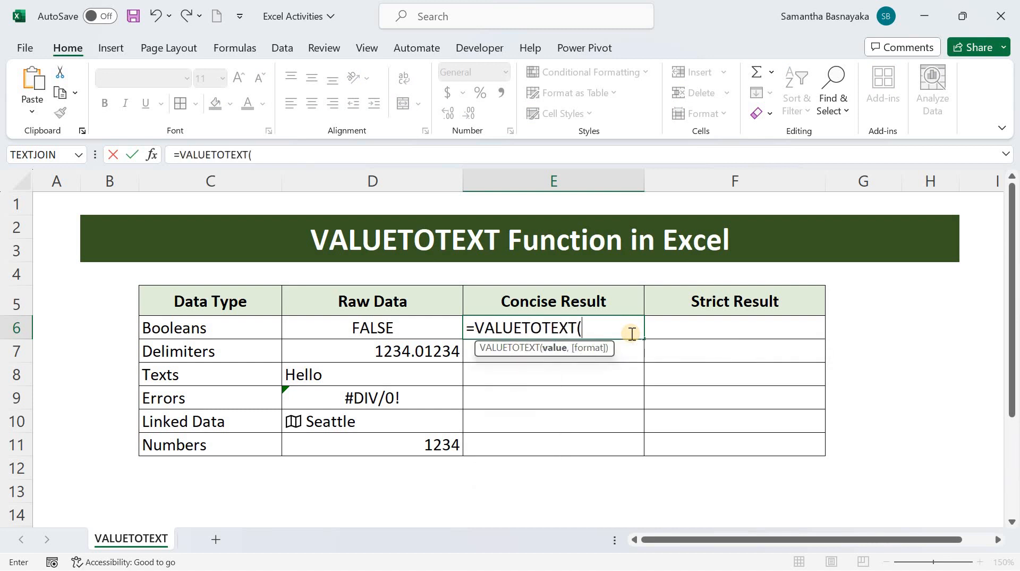
pyautogui.click(372, 328)
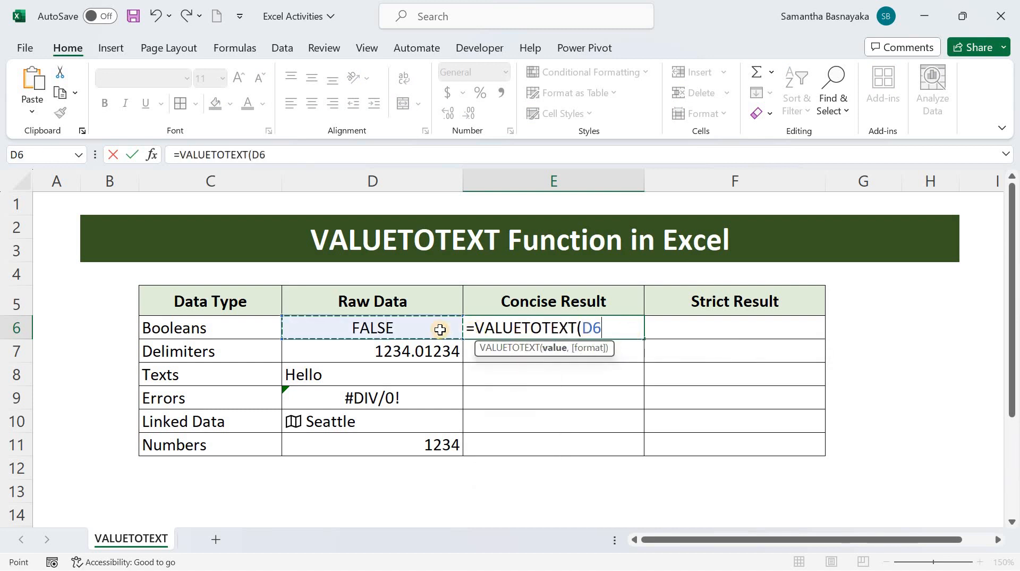
pyautogui.write(',')
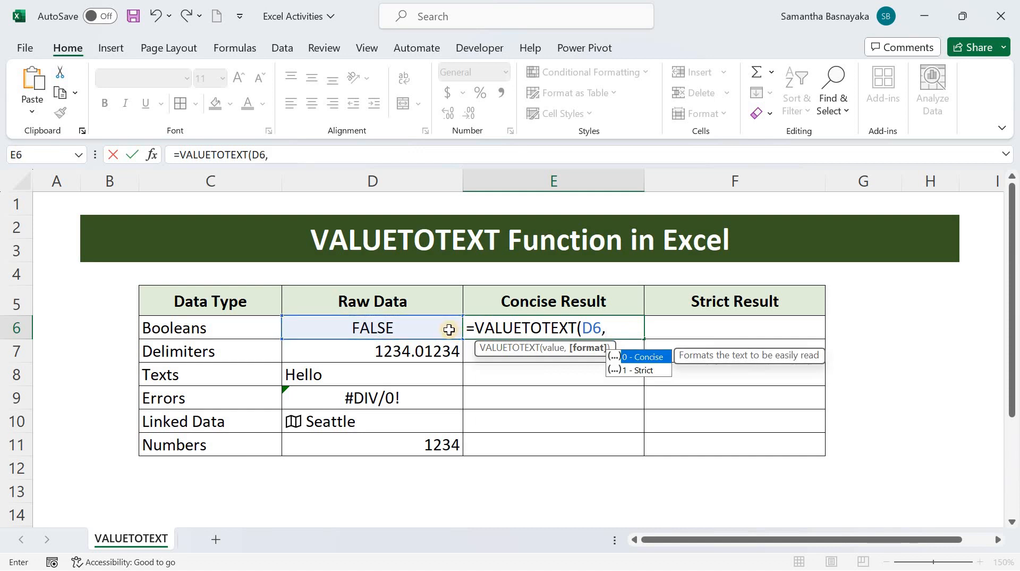
pyautogui.moveTo(653, 379)
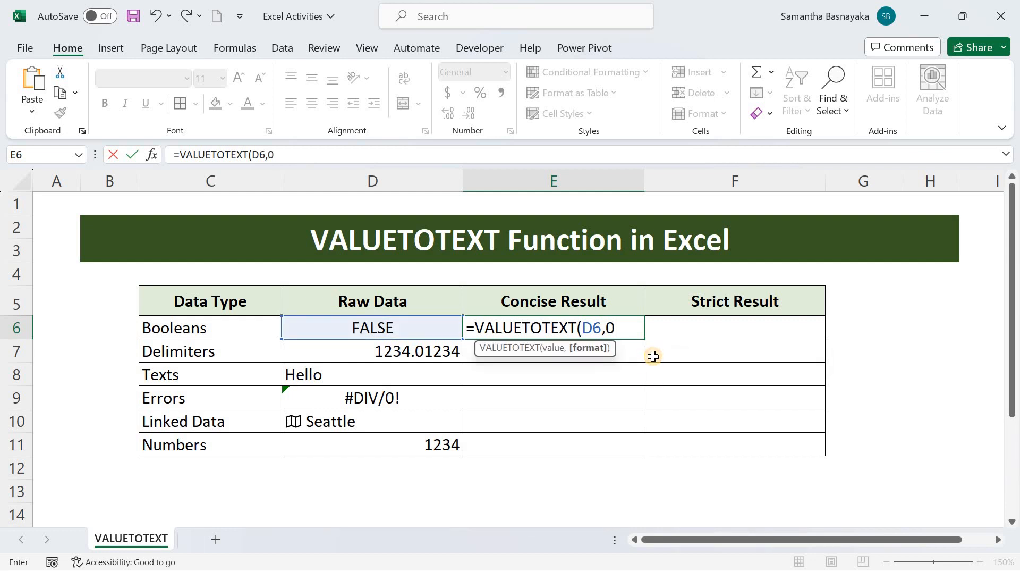
pyautogui.press('Return')
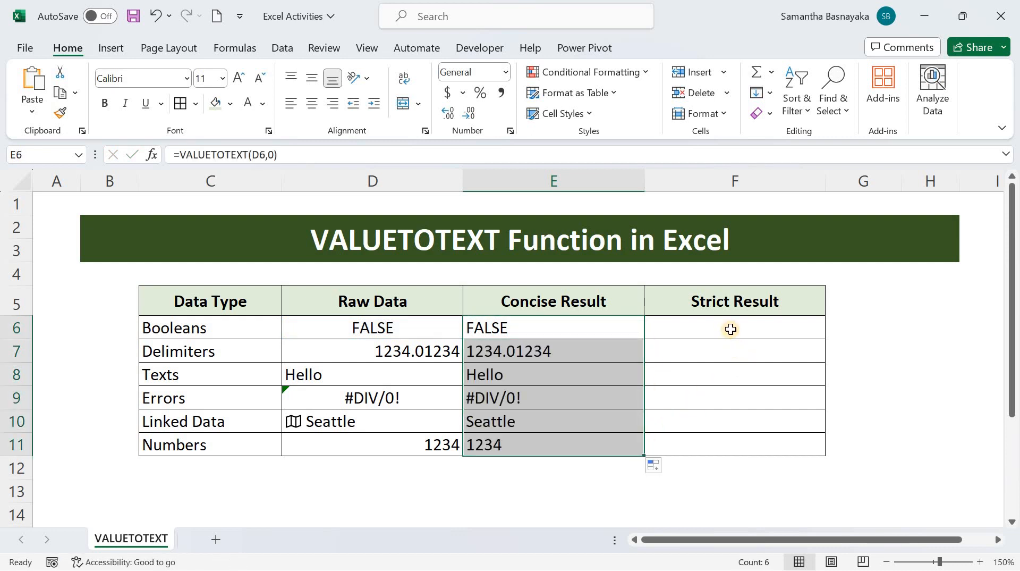
# Step: Enter =VALUETOTEXT(D6,1) in F6 for the strict-format Booleans result
pyautogui.click(734, 328)
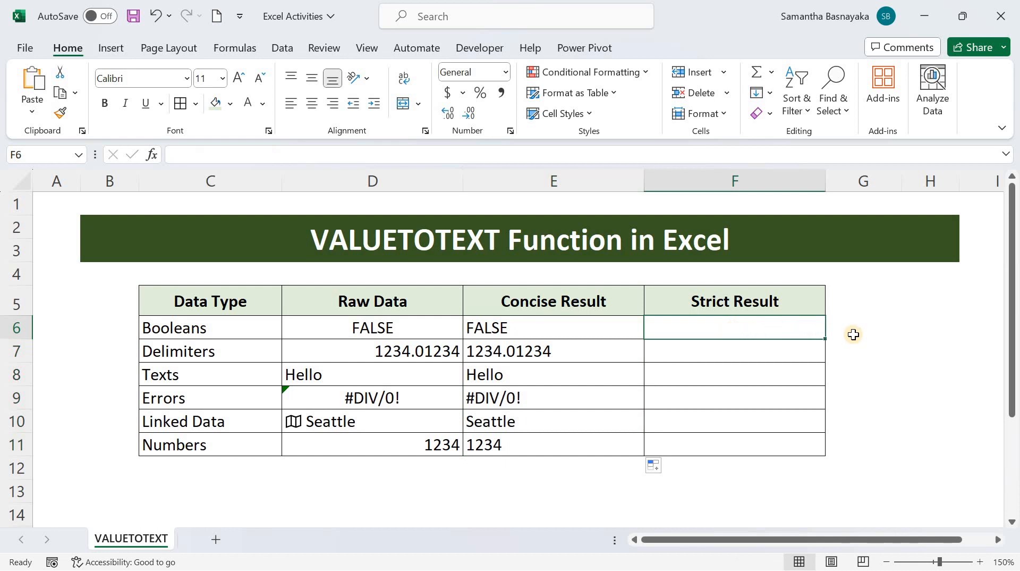
pyautogui.write('=valueto')
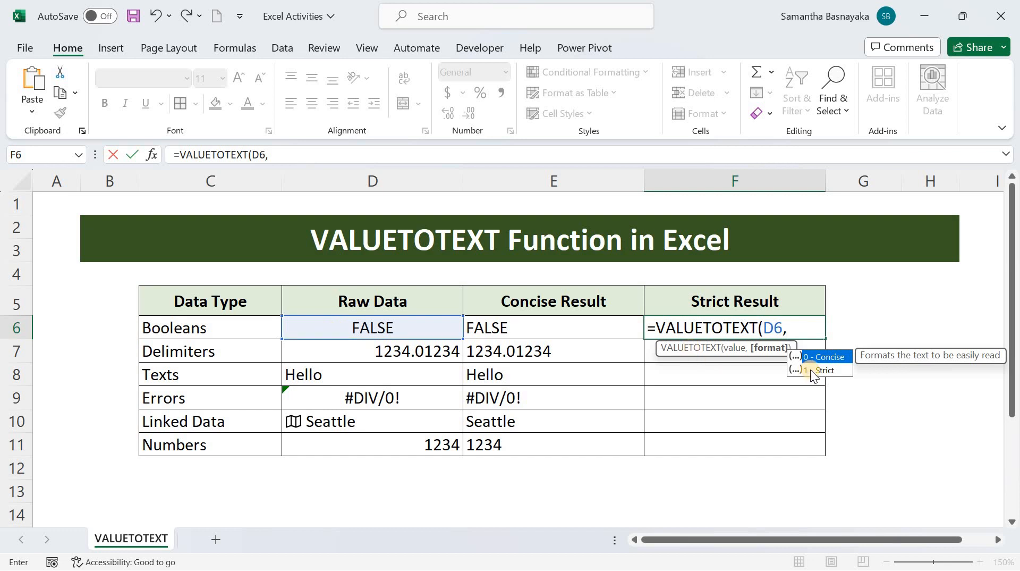
pyautogui.write('1')
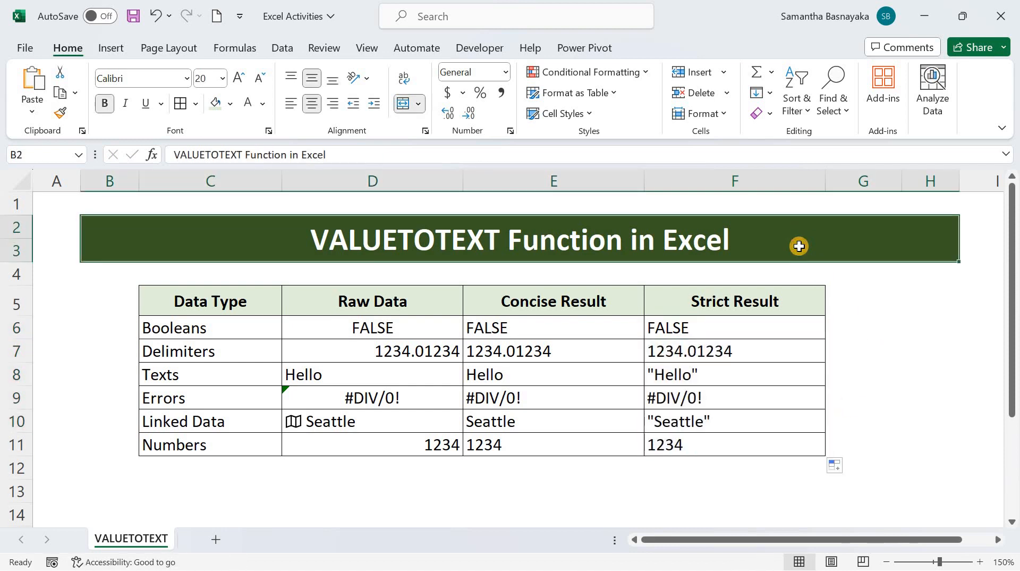
pyautogui.moveTo(806, 279)
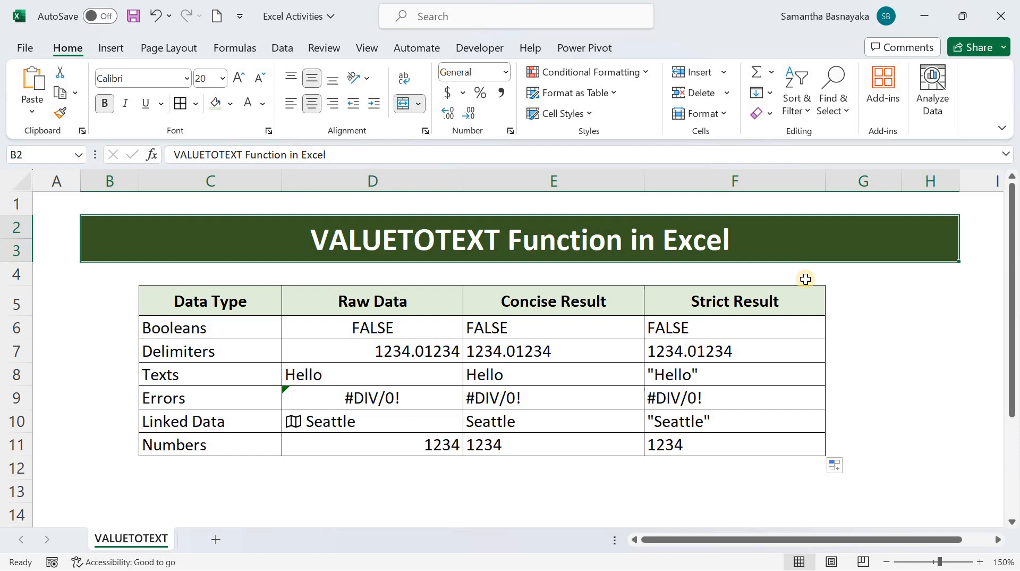
pyautogui.moveTo(538, 374)
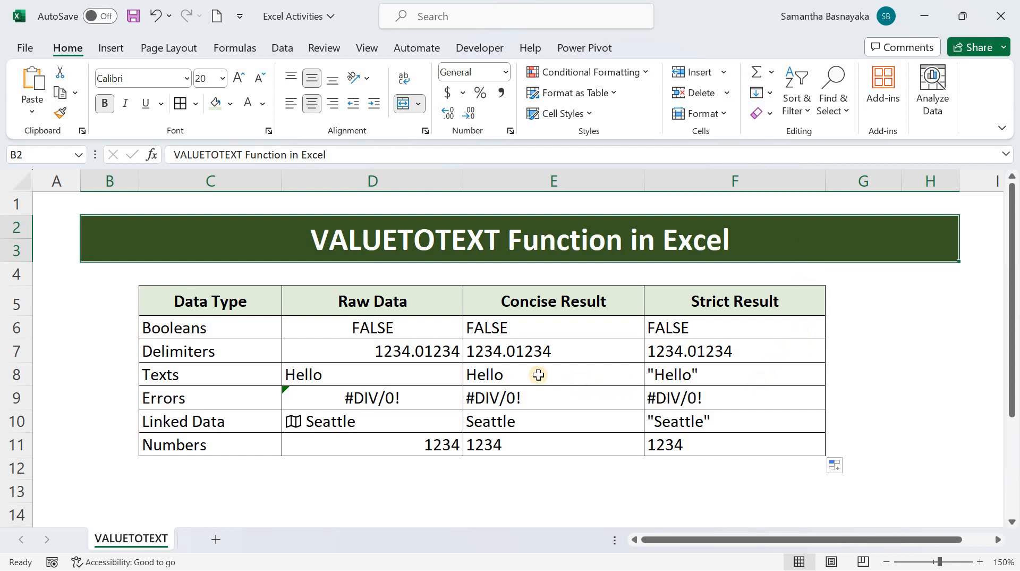
pyautogui.moveTo(514, 376)
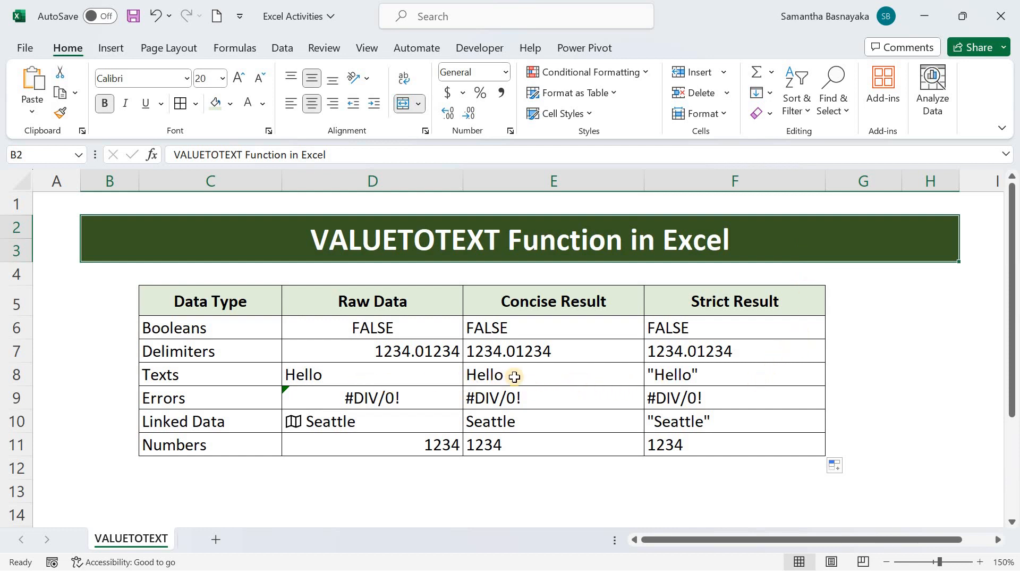